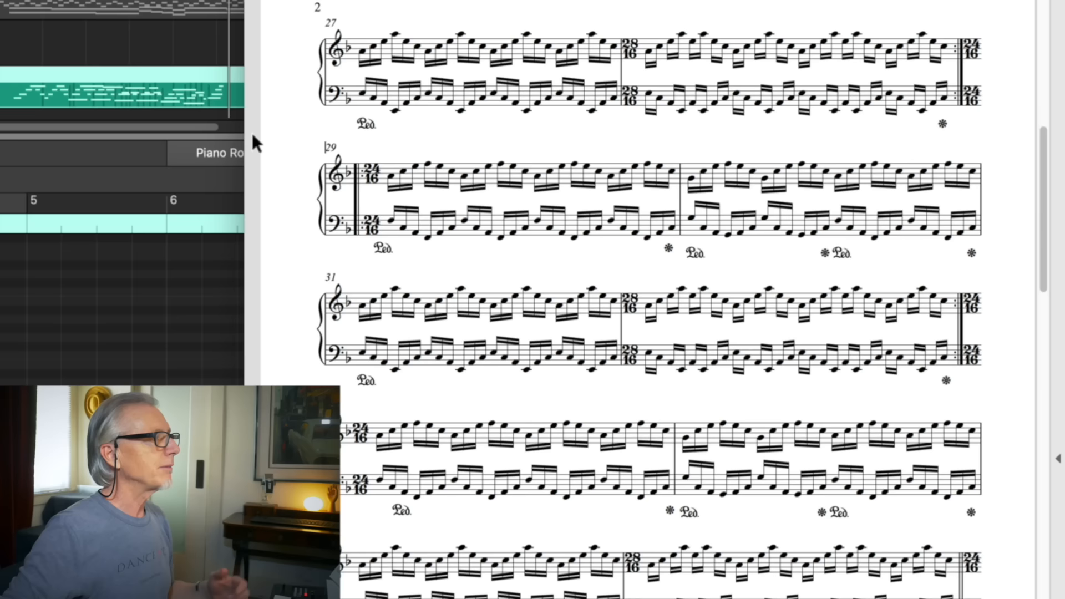
pyautogui.click(222, 153)
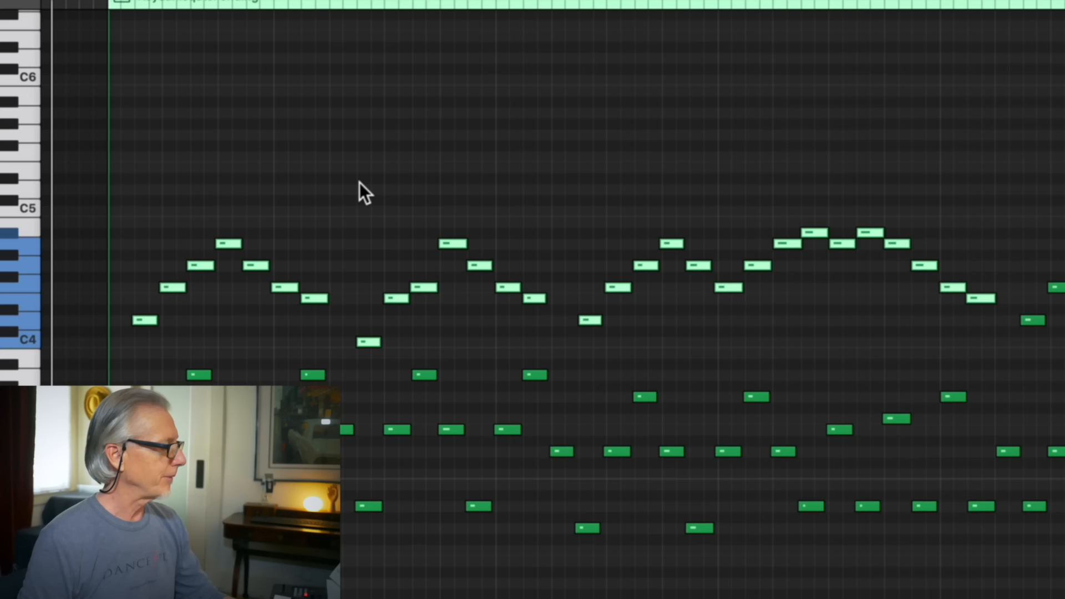
pyautogui.moveTo(808, 277)
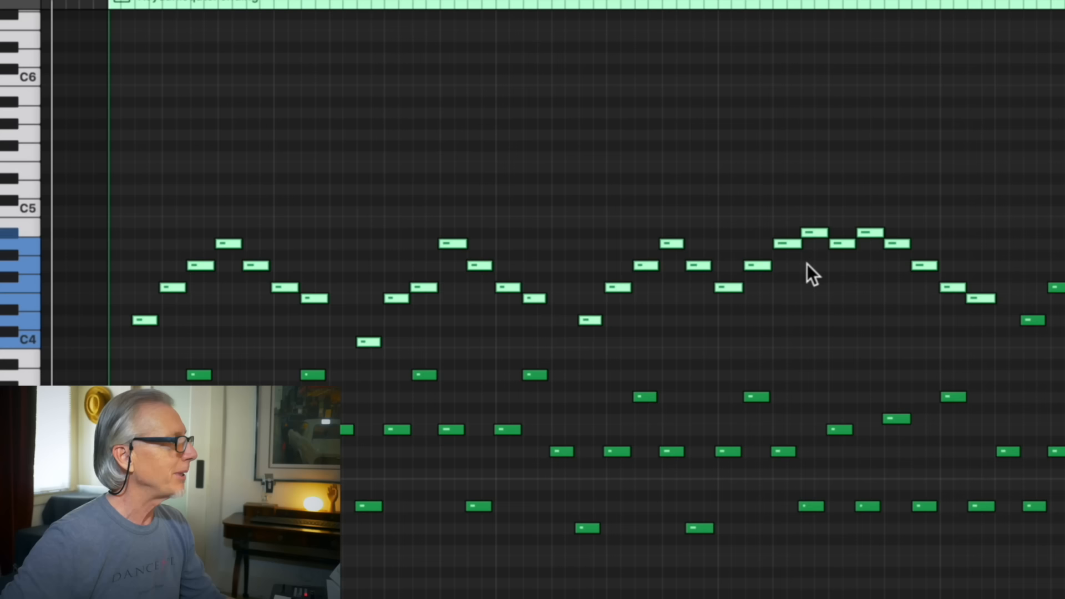